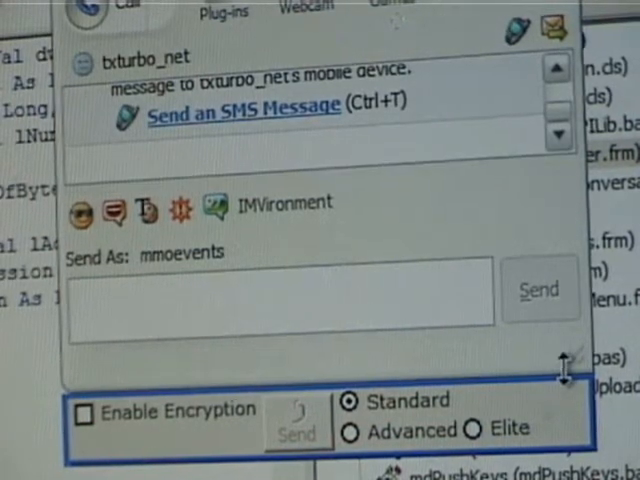
{"action": "mouse_move", "coordinate": [564, 372]}
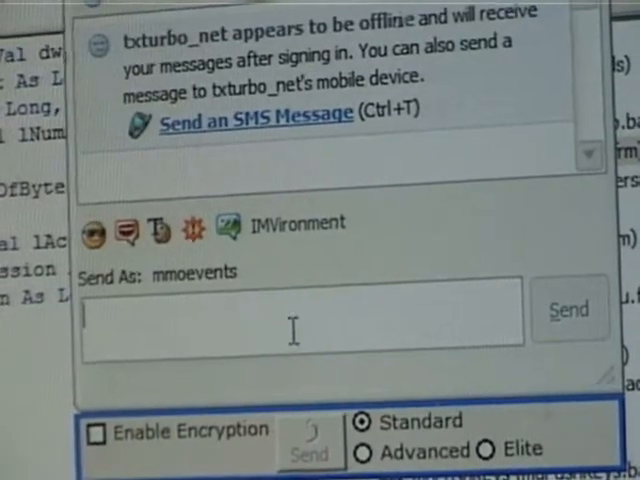
Send the unencrypted messages 'Hello' and 'test' to the offline contact txturbo_net
{"action": "type", "text": "GH"}
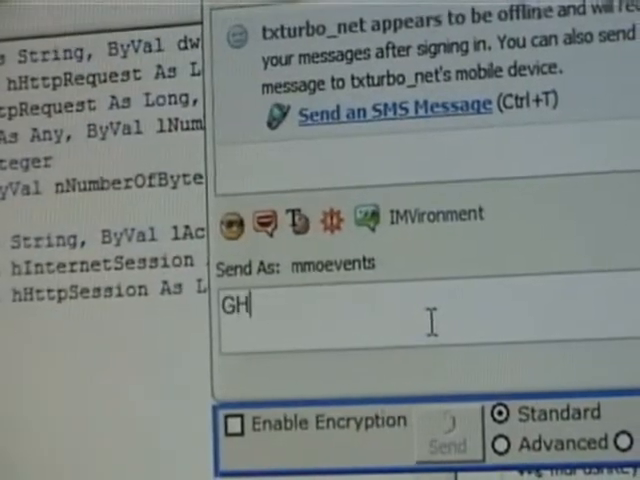
{"action": "type", "text": "Hello"}
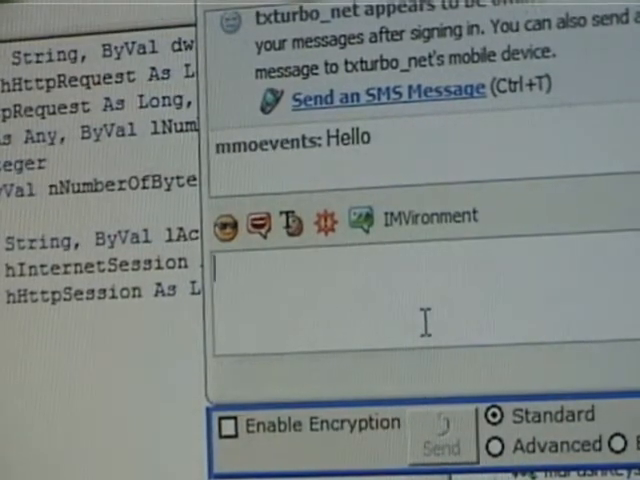
{"action": "type", "text": "test"}
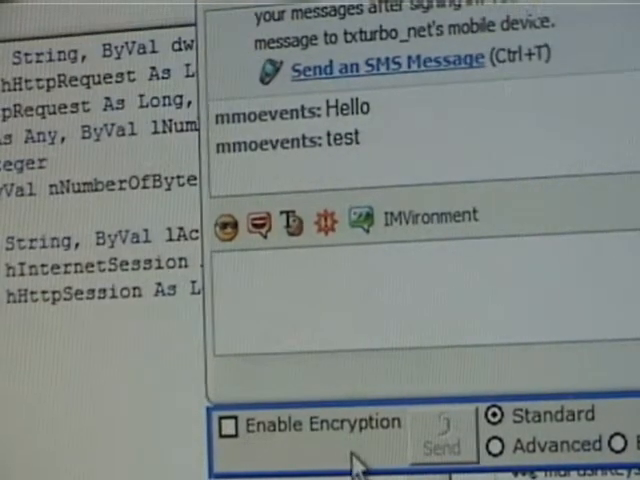
Enable Encryption on the add-on bar, send 'Hello', and draft 'Hello' again
{"action": "left_click", "coordinate": [228, 424]}
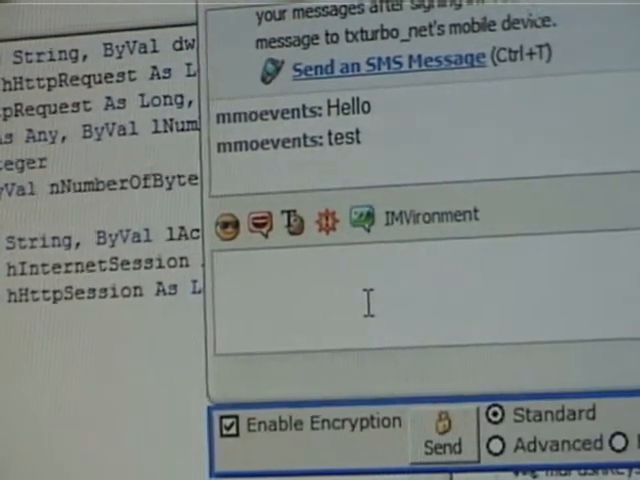
{"action": "type", "text": "Hello"}
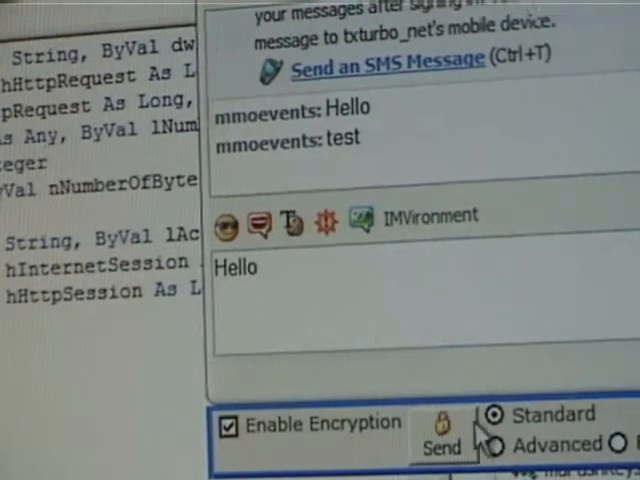
{"action": "left_click", "coordinate": [442, 448]}
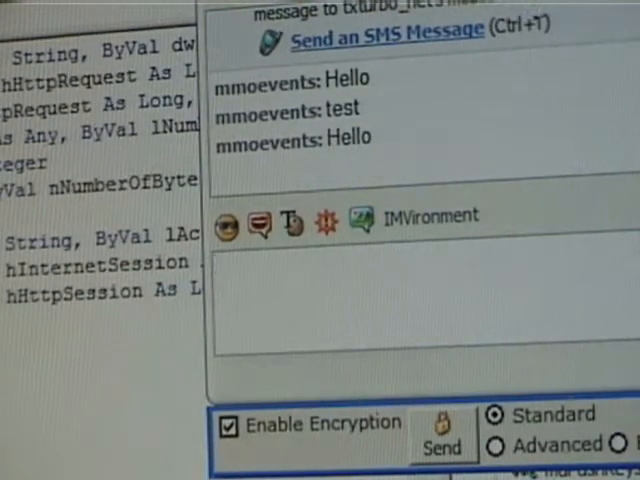
{"action": "type", "text": "He"}
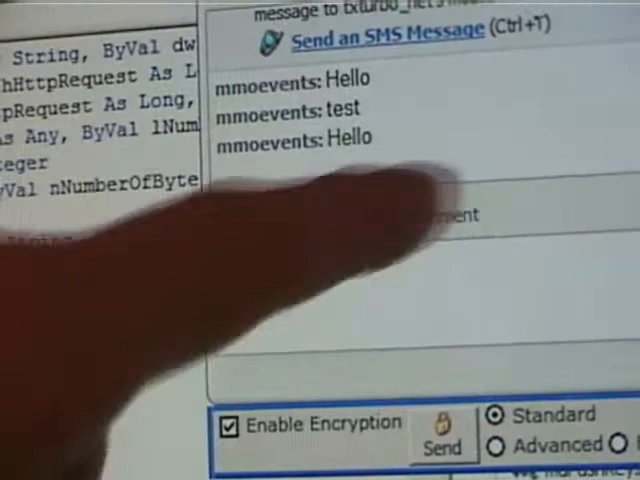
{"action": "type", "text": "Hello"}
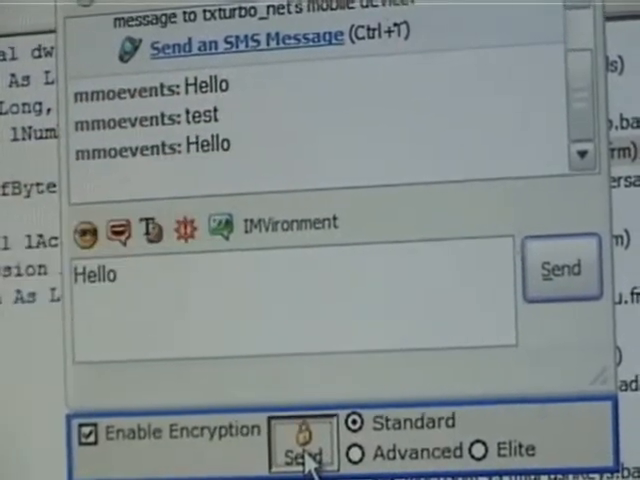
Send 'Hello' and 'test' encrypted via the add-on bar, then draft 'sfdfsdfs'
{"action": "left_click", "coordinate": [302, 452]}
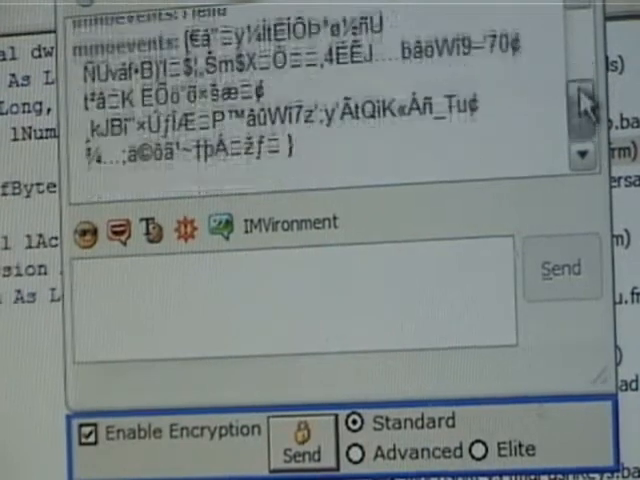
{"action": "type", "text": "tse"}
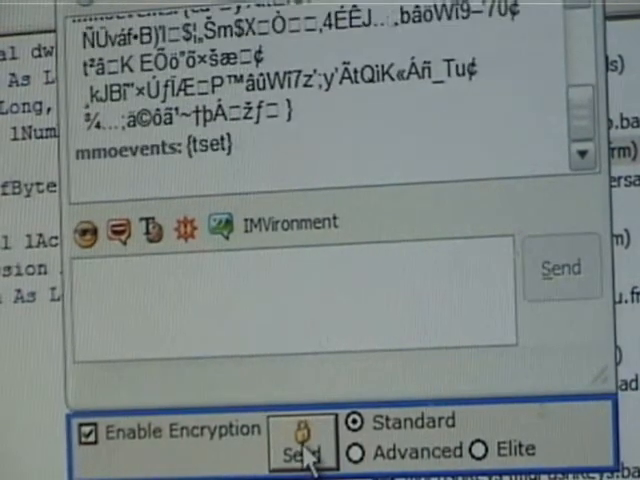
{"action": "left_click", "coordinate": [298, 436]}
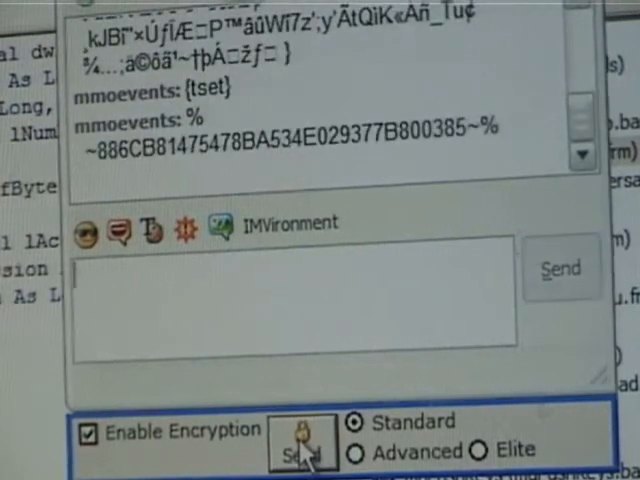
{"action": "left_click", "coordinate": [304, 440]}
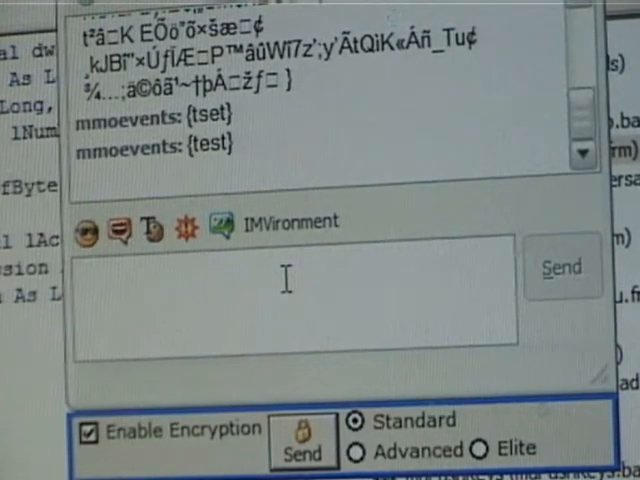
{"action": "type", "text": "sfdfsdfs"}
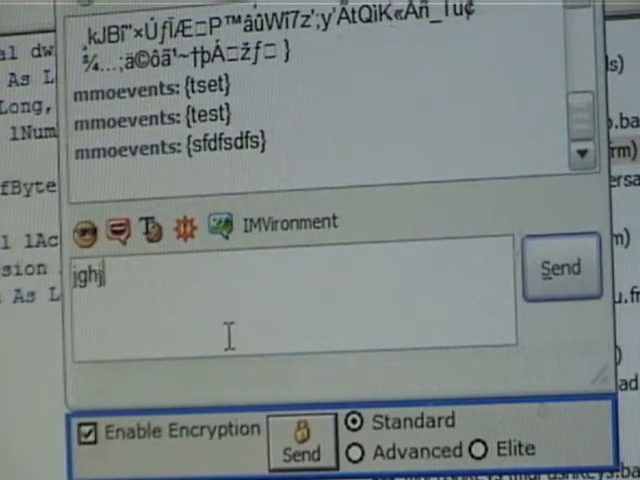
Send 'sfdfsdfs', 'gdf' and further encrypted test messages, then select the Advanced strength option
{"action": "left_click", "coordinate": [560, 268]}
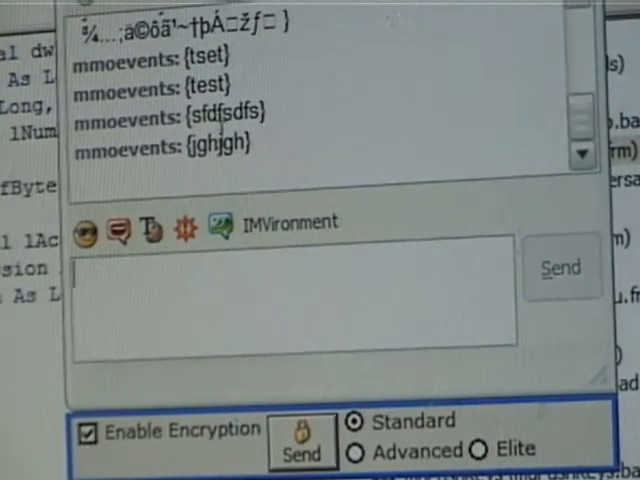
{"action": "type", "text": "gdf"}
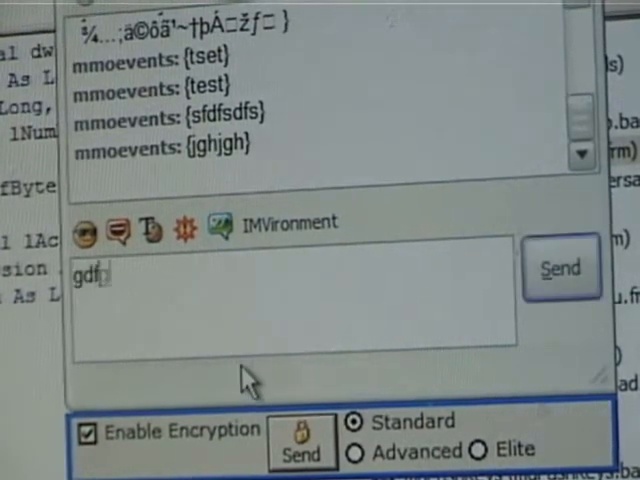
{"action": "left_click", "coordinate": [560, 268]}
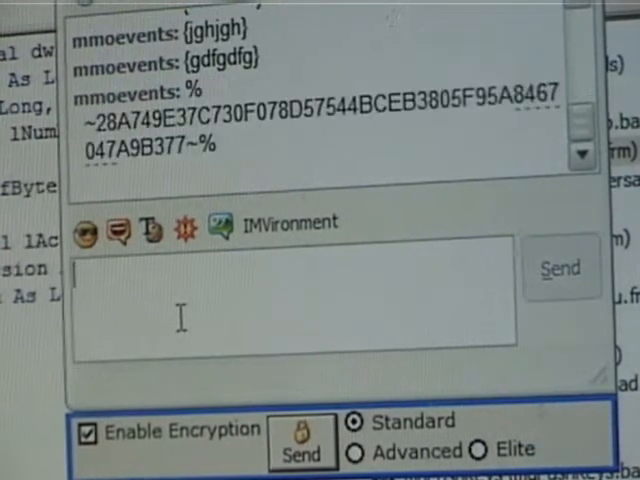
{"action": "left_click", "coordinate": [560, 268]}
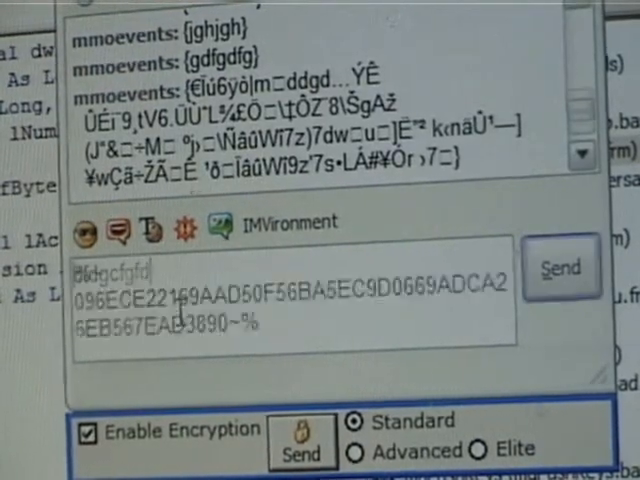
{"action": "left_click", "coordinate": [560, 266]}
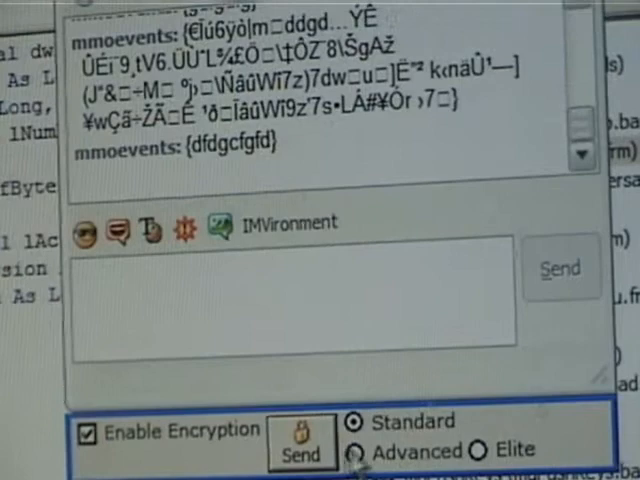
{"action": "left_click", "coordinate": [480, 450]}
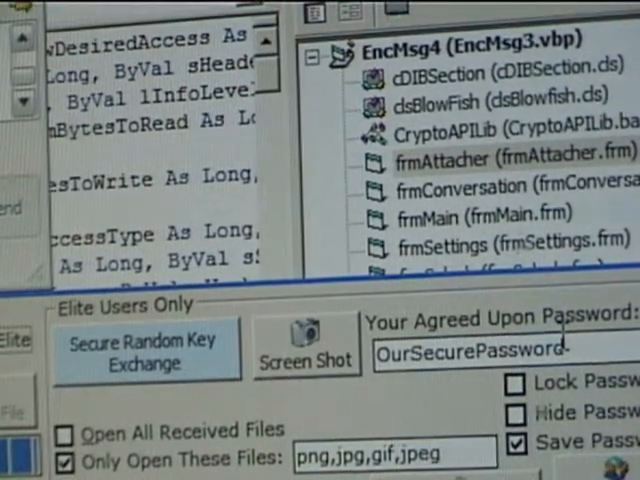
{"action": "triple_click", "coordinate": [470, 348]}
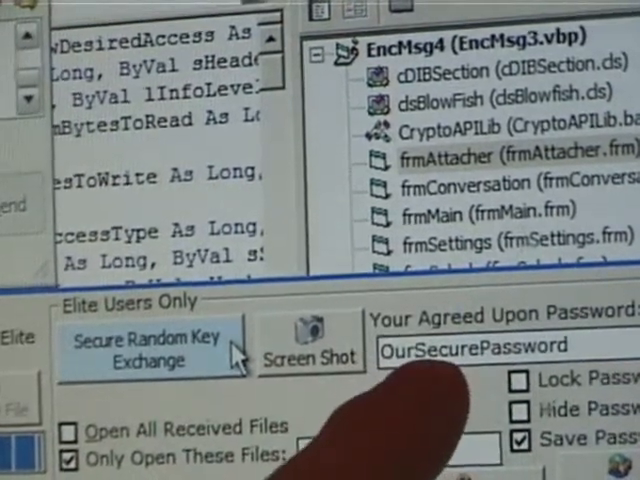
{"action": "type", "text": "png,jpg,gif,jpeg"}
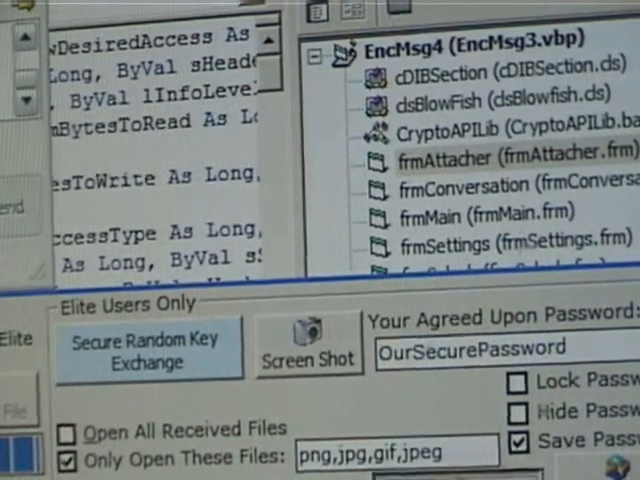
{"action": "left_click", "coordinate": [148, 348]}
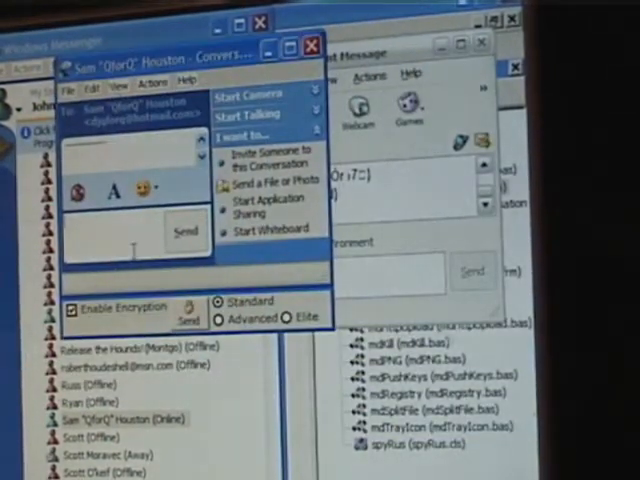
Send 'test' and then 'testes' encrypted in the Windows Messenger conversation
{"action": "type", "text": "test"}
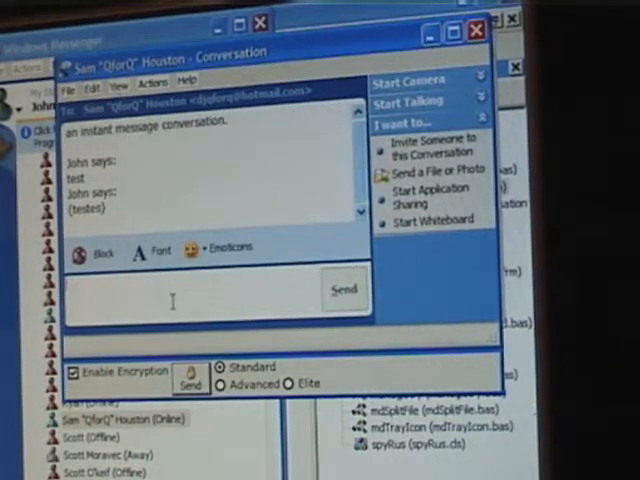
{"action": "type", "text": "estes"}
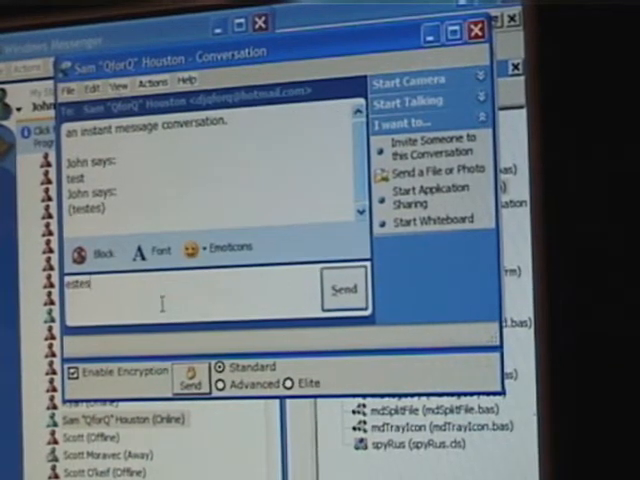
{"action": "left_click", "coordinate": [344, 288]}
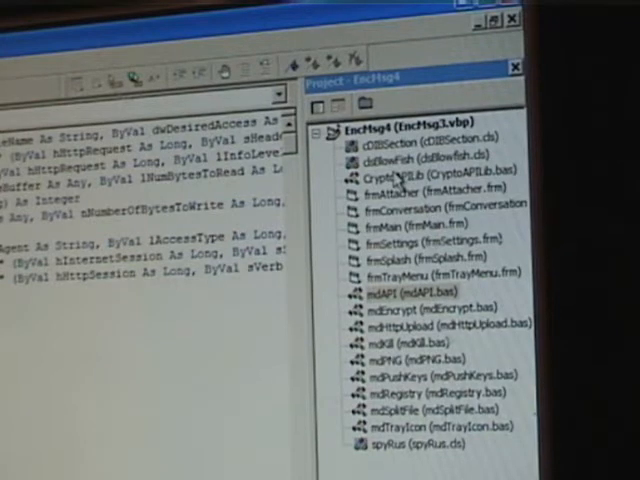
{"action": "mouse_move", "coordinate": [504, 470]}
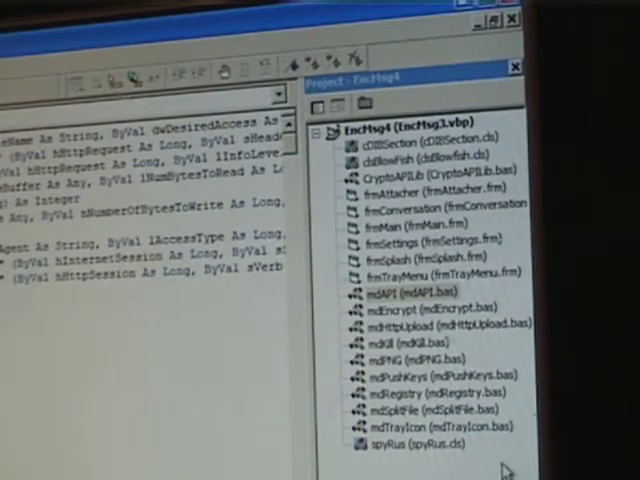